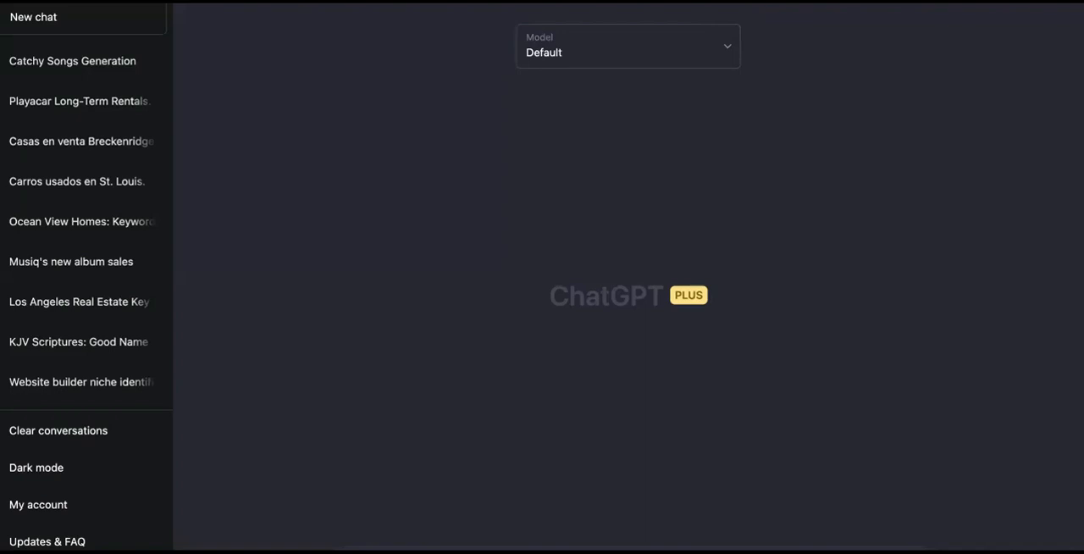
pyautogui.scroll(-3)
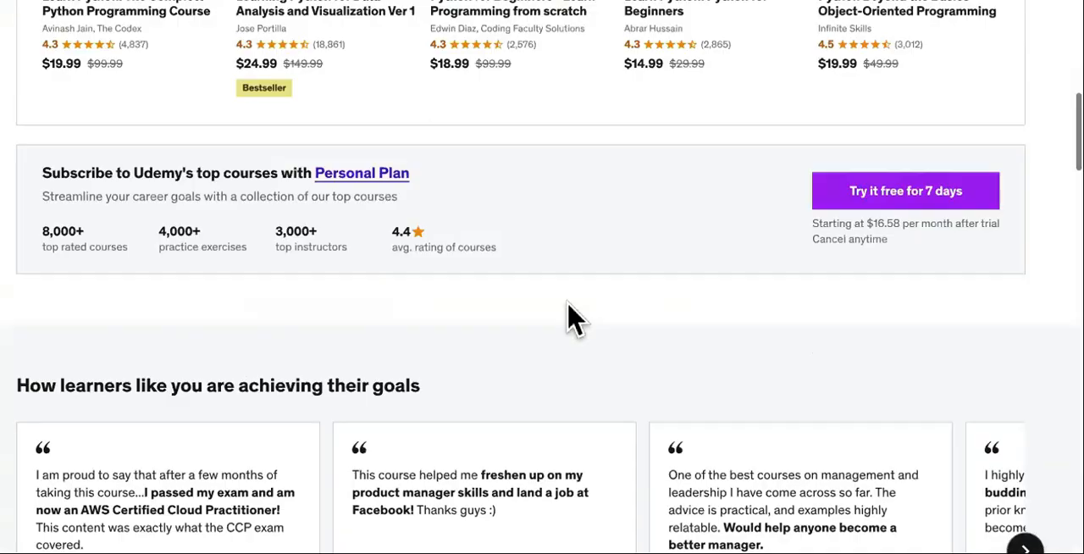
pyautogui.scroll(-3)
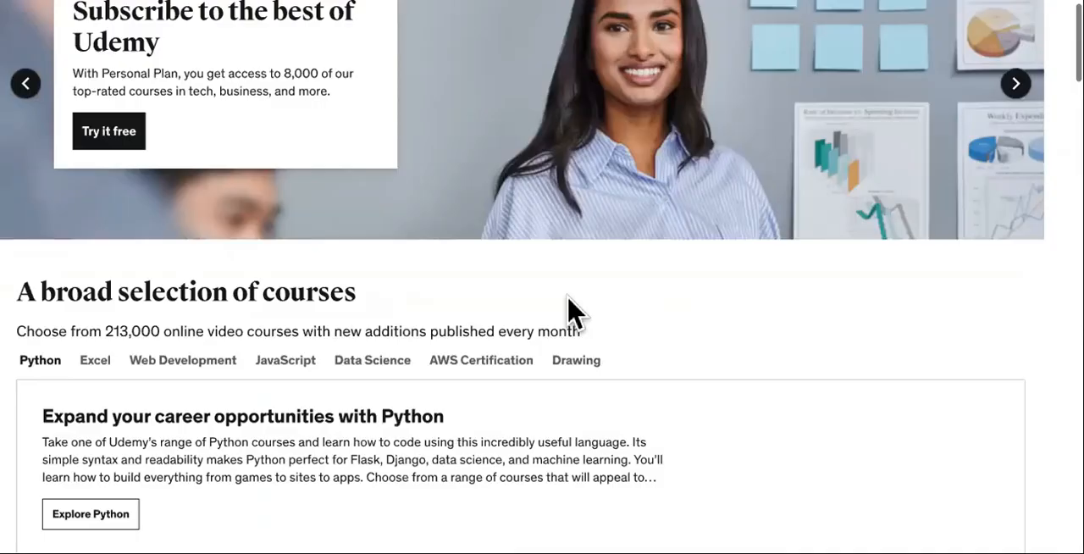
pyautogui.scroll(3)
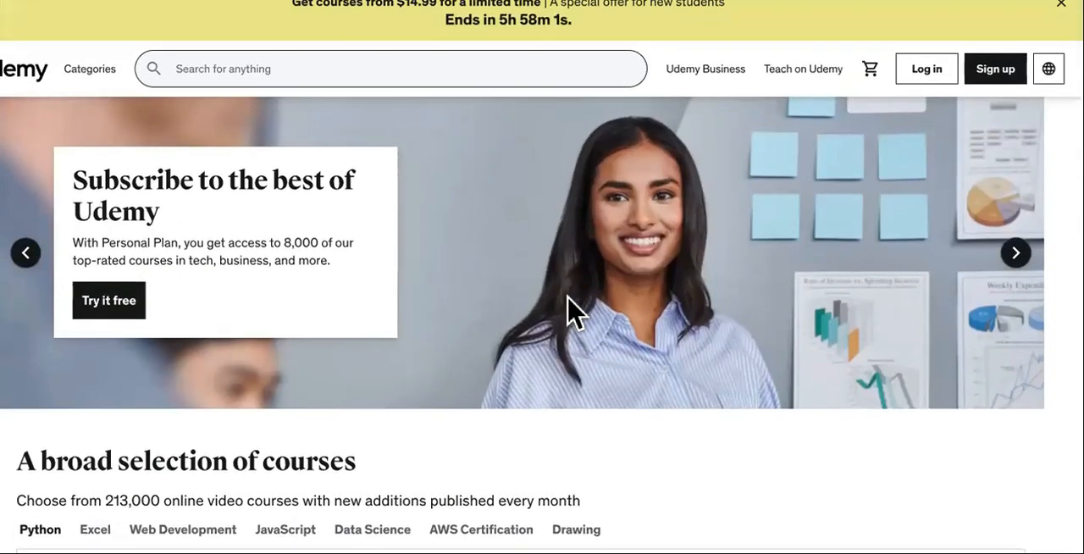
pyautogui.moveTo(512, 38)
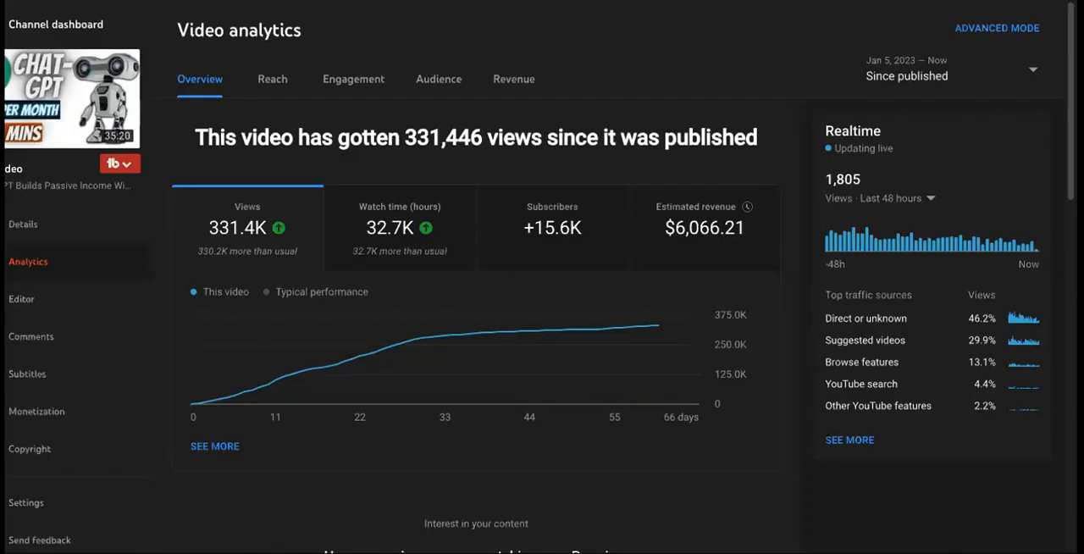
pyautogui.moveTo(60, 161)
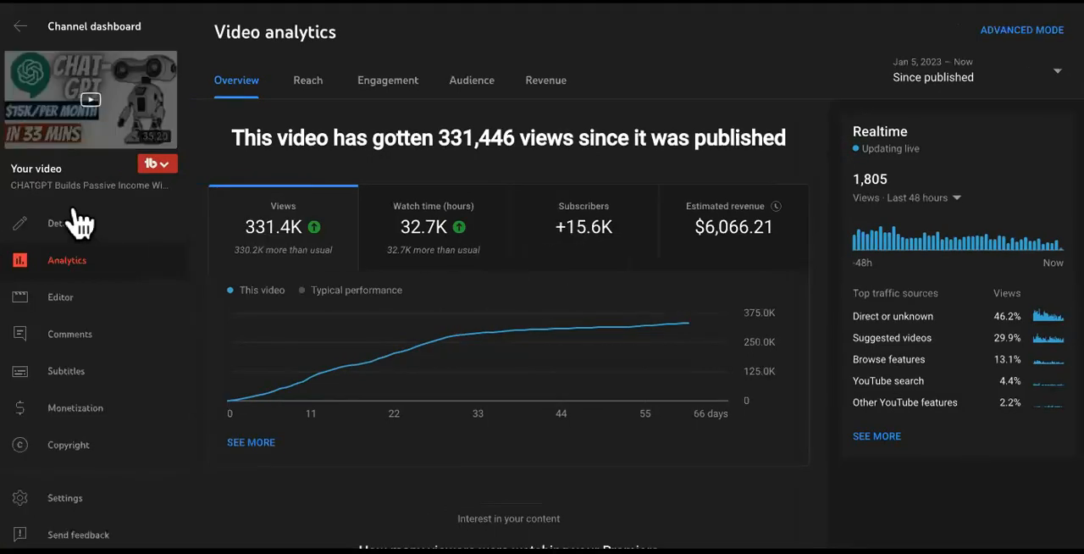
pyautogui.moveTo(89, 185)
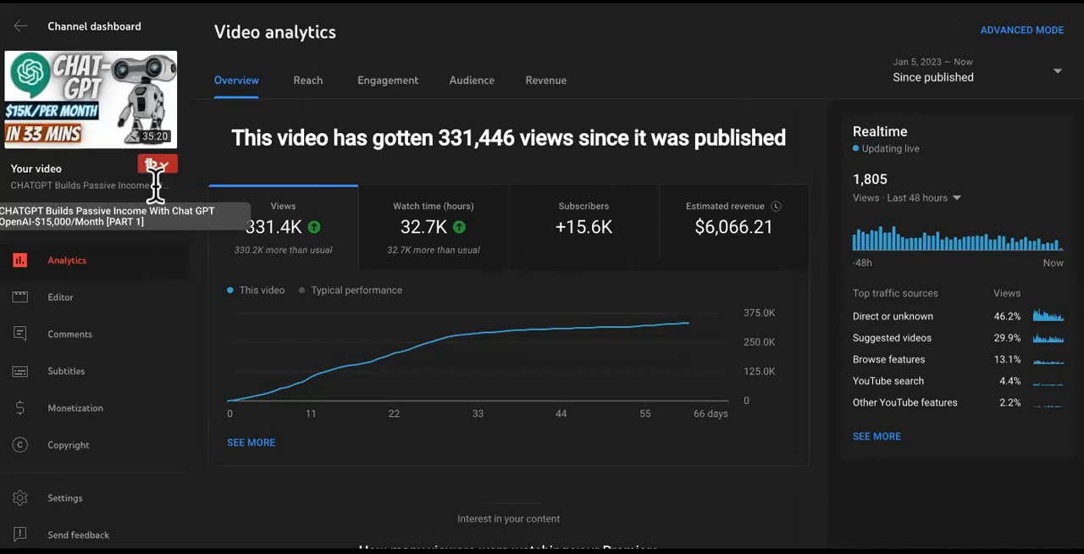
pyautogui.moveTo(295, 185)
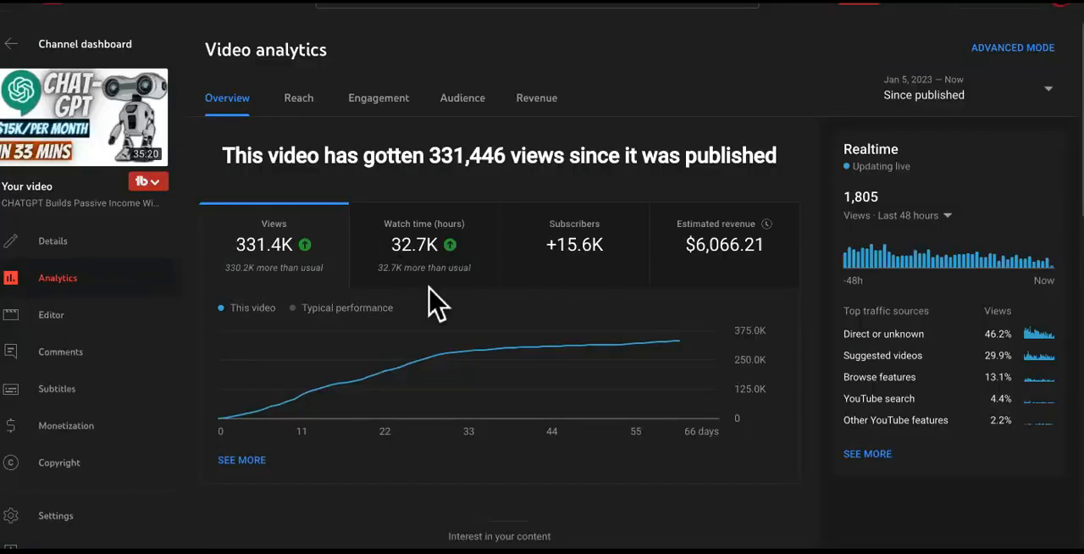
pyautogui.moveTo(555, 284)
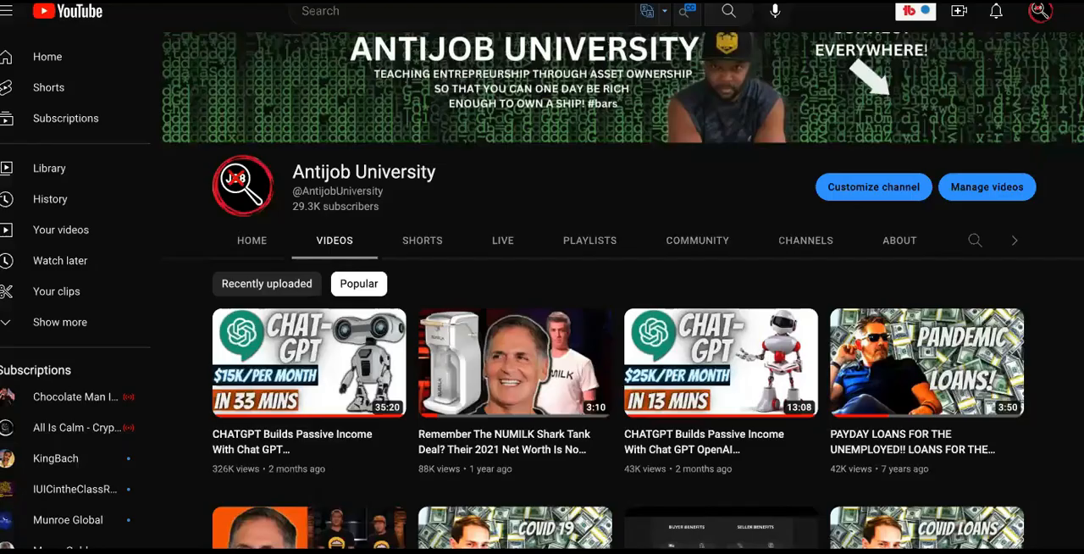
pyautogui.moveTo(347, 398)
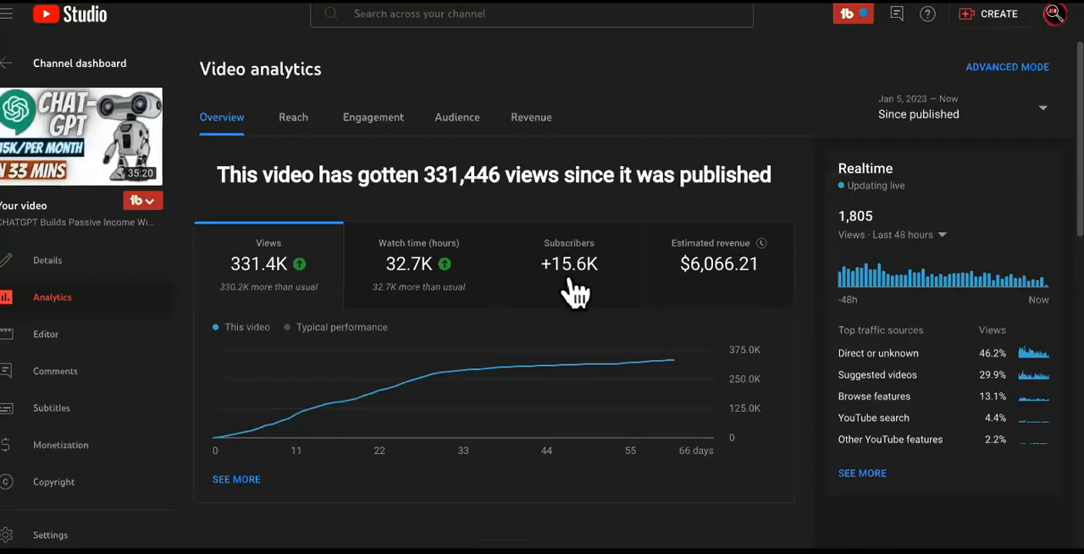
pyautogui.moveTo(606, 295)
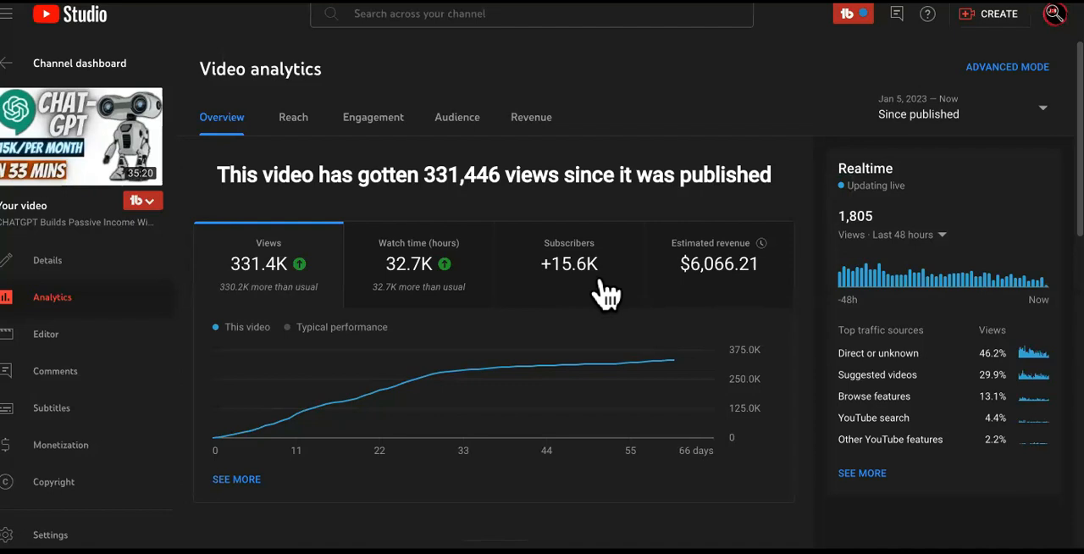
pyautogui.moveTo(270, 291)
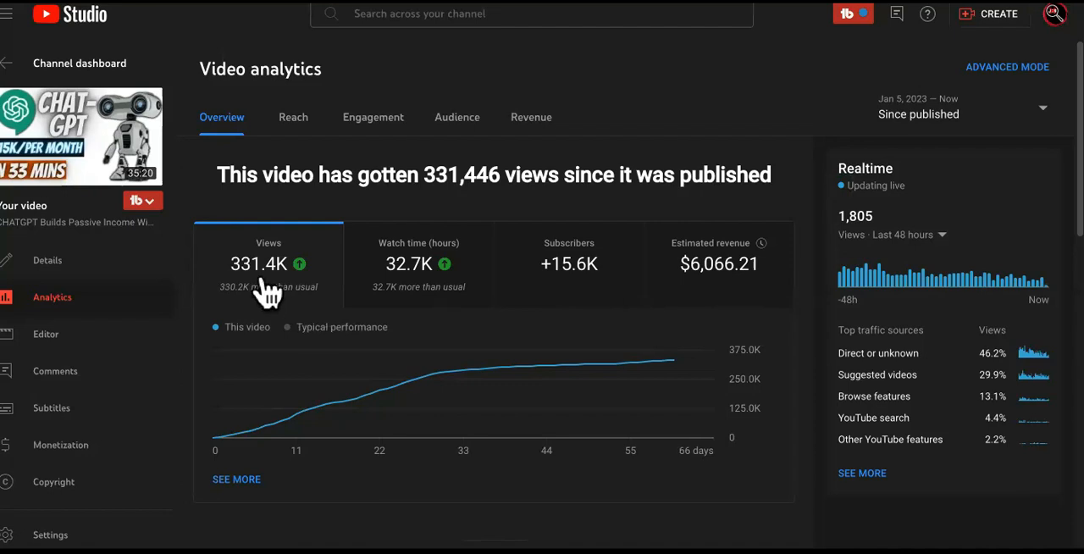
pyautogui.moveTo(292, 309)
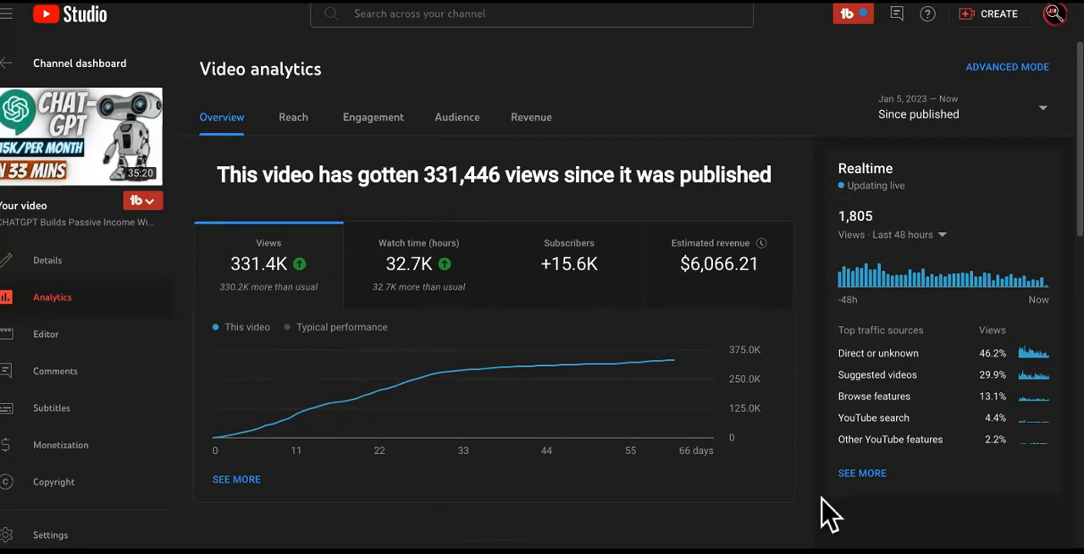
pyautogui.moveTo(829, 506)
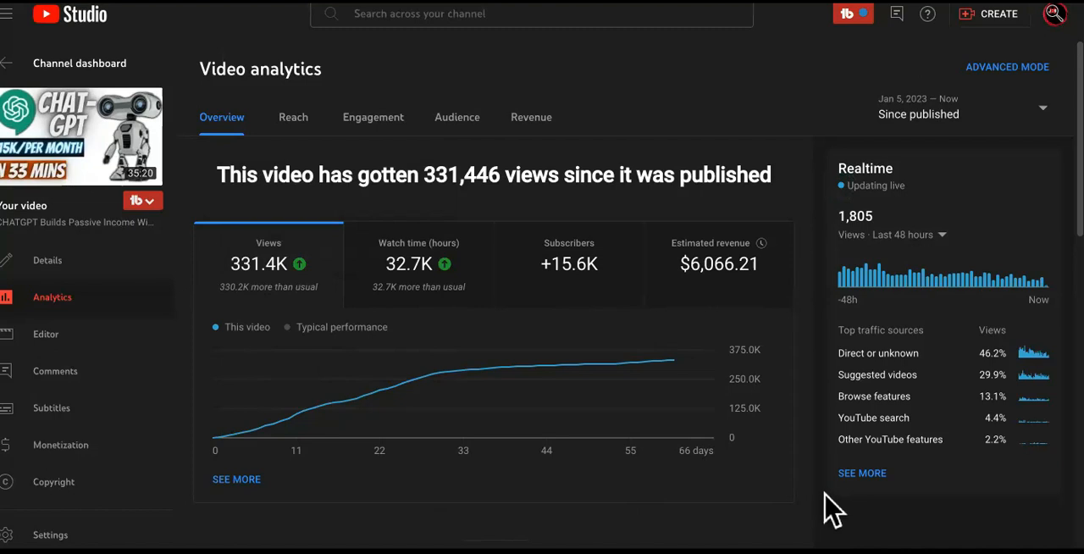